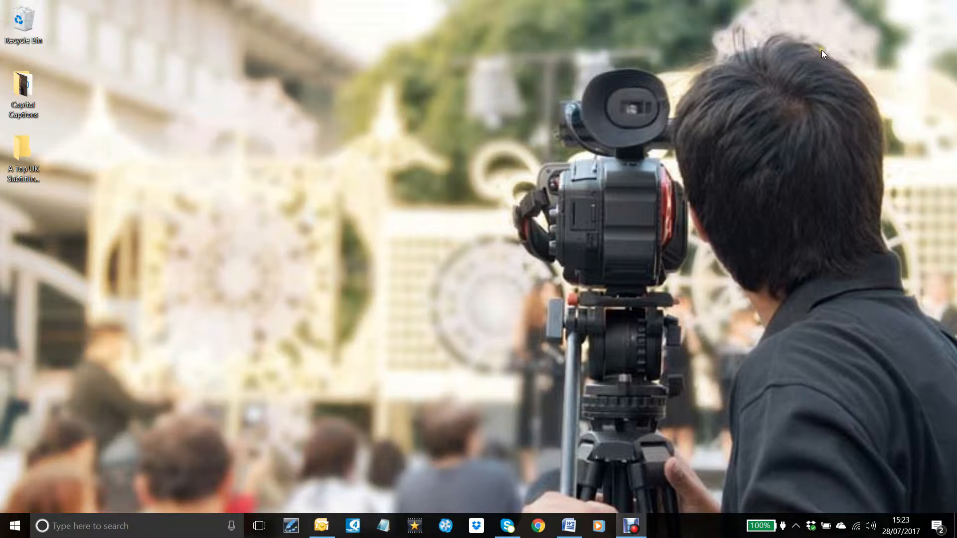
pyautogui.moveTo(121, 303)
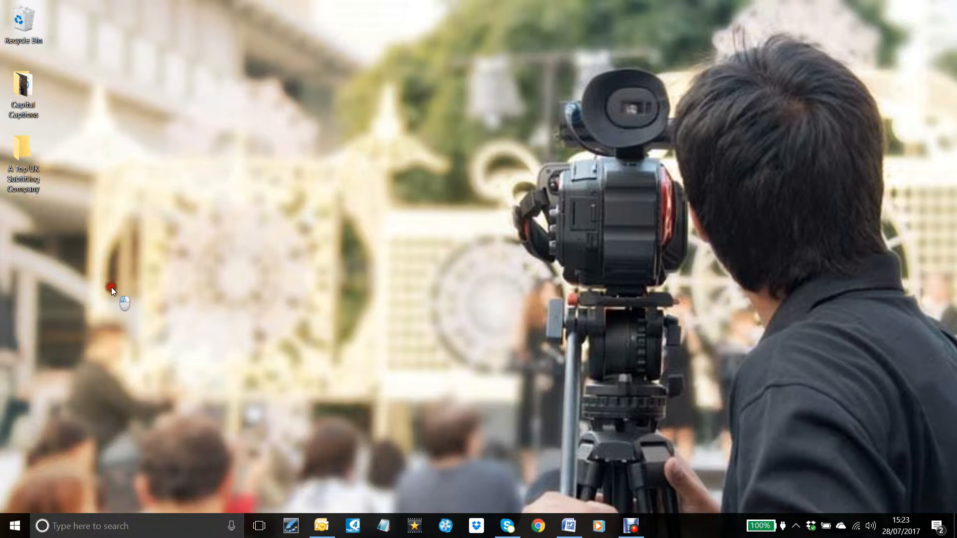
pyautogui.moveTo(113, 292)
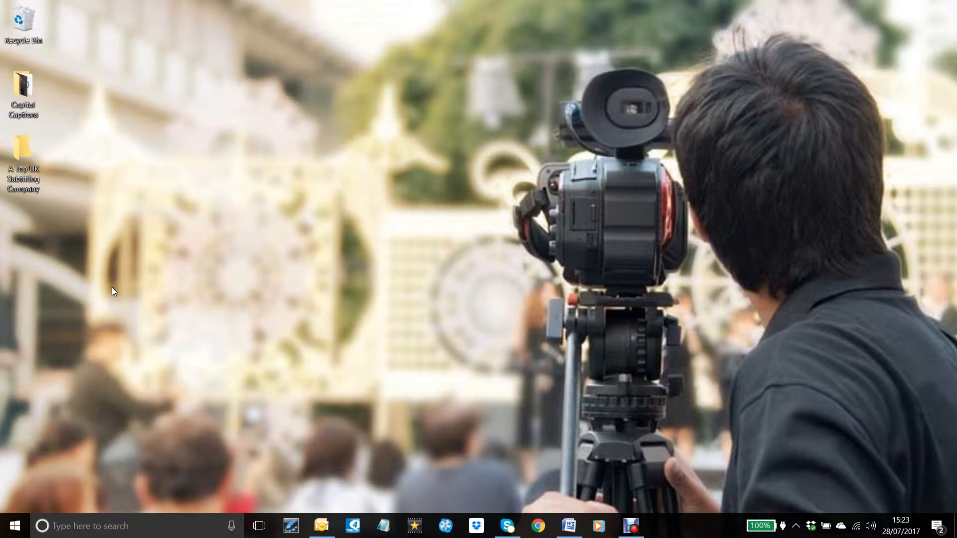
# Open the subtitling company folder from the desktop and select its MP4 video file
pyautogui.click(23, 151)
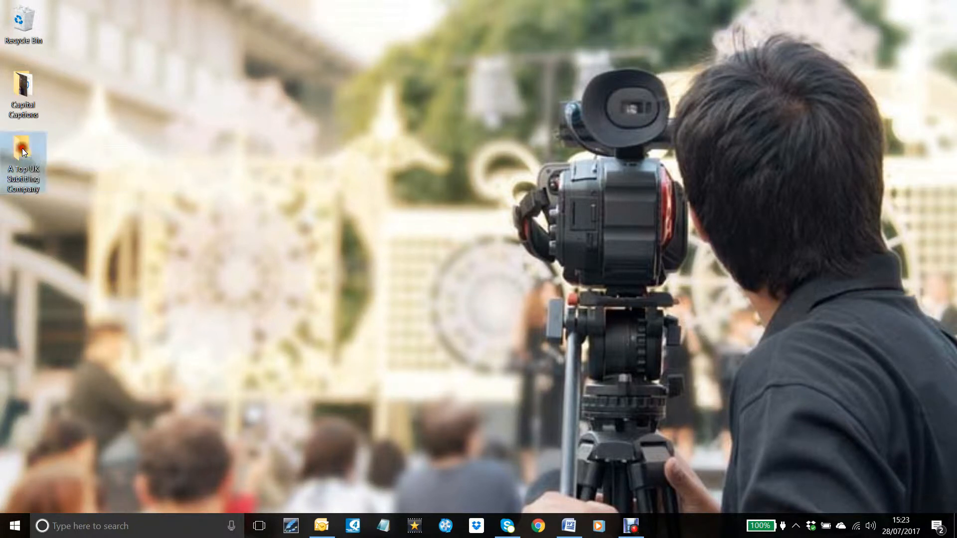
pyautogui.doubleClick(23, 157)
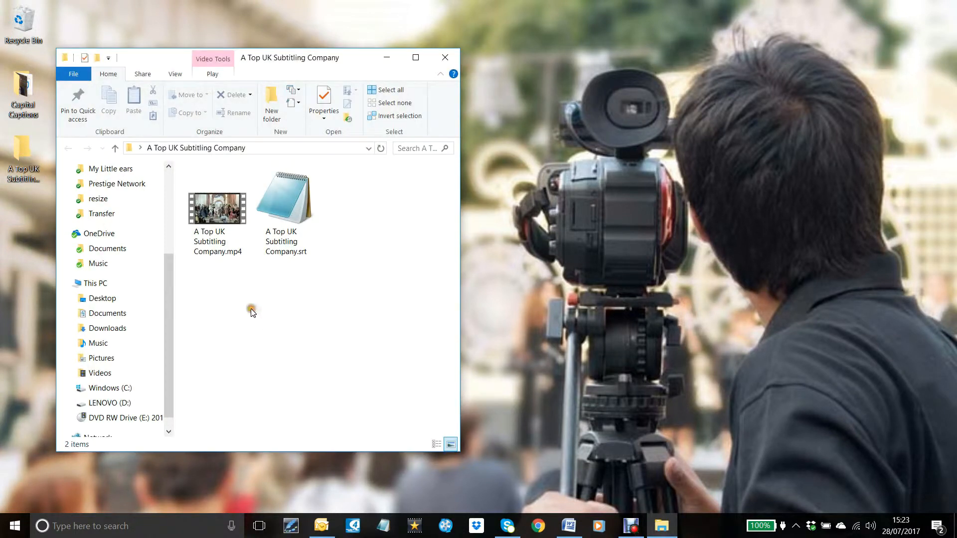
pyautogui.moveTo(219, 304)
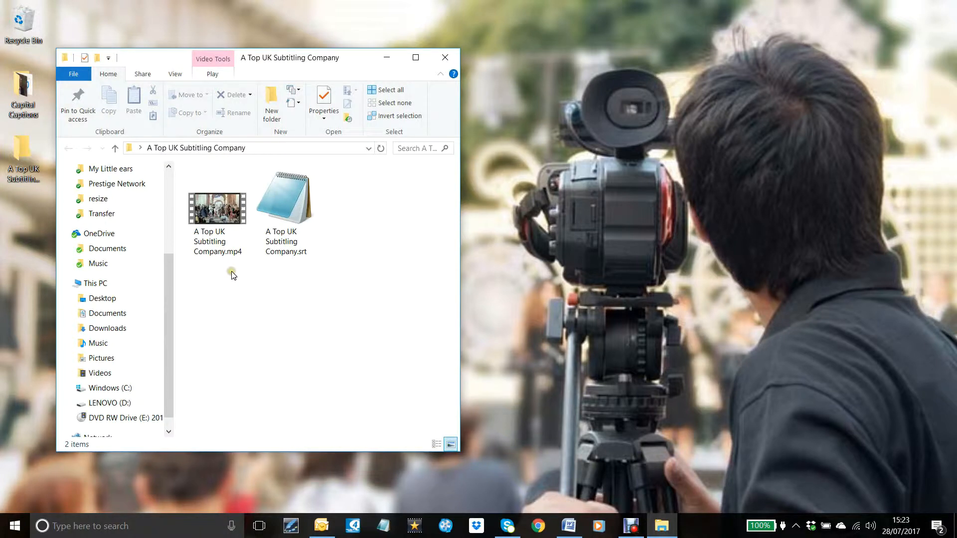
pyautogui.click(217, 202)
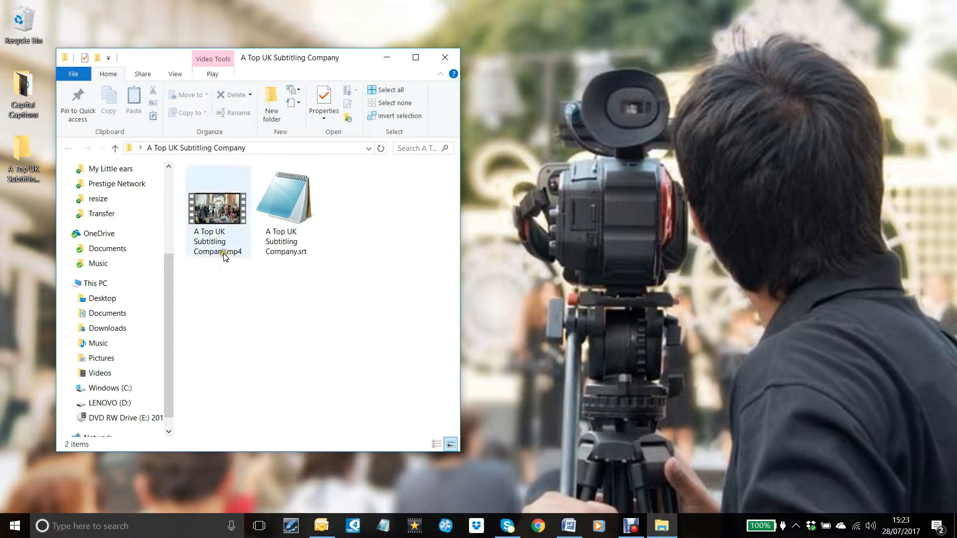
pyautogui.click(286, 195)
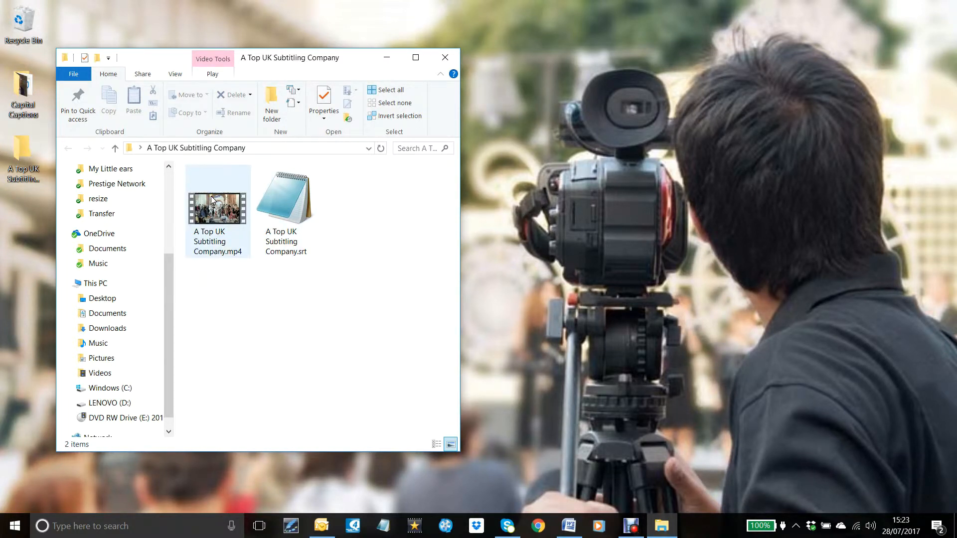
# Open the MP4 video with Films & TV so it starts playing
pyautogui.rightClick(217, 208)
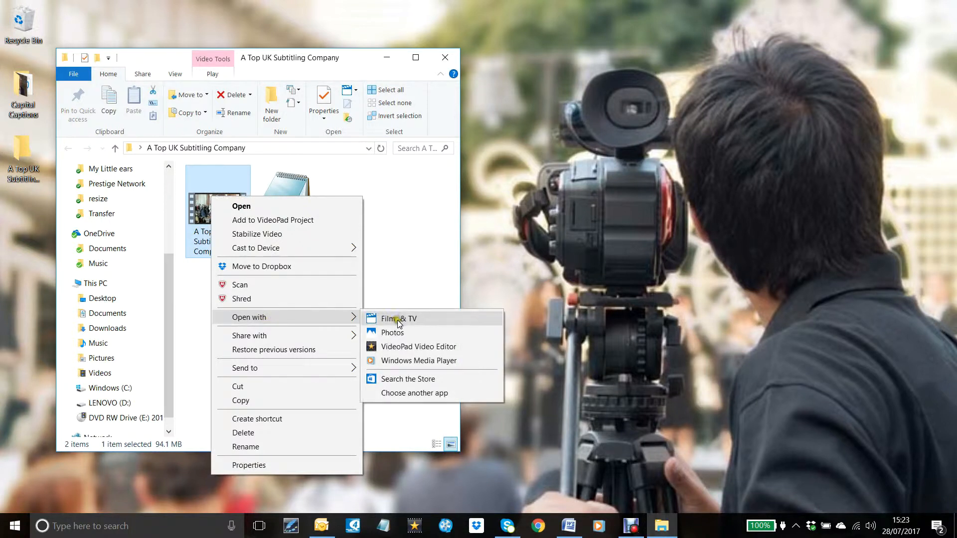
pyautogui.click(399, 319)
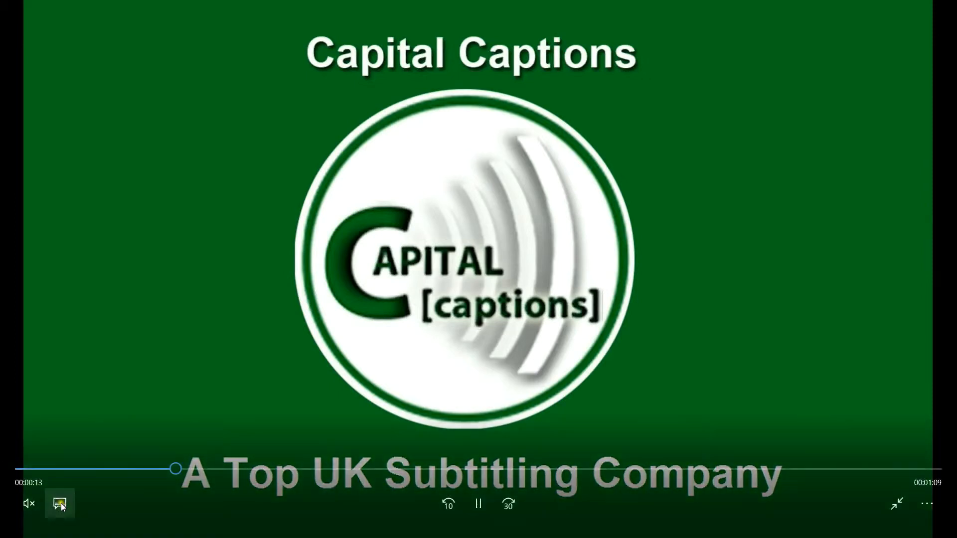
# Load the external SRT subtitle file into the playing video, then close the player
pyautogui.click(58, 503)
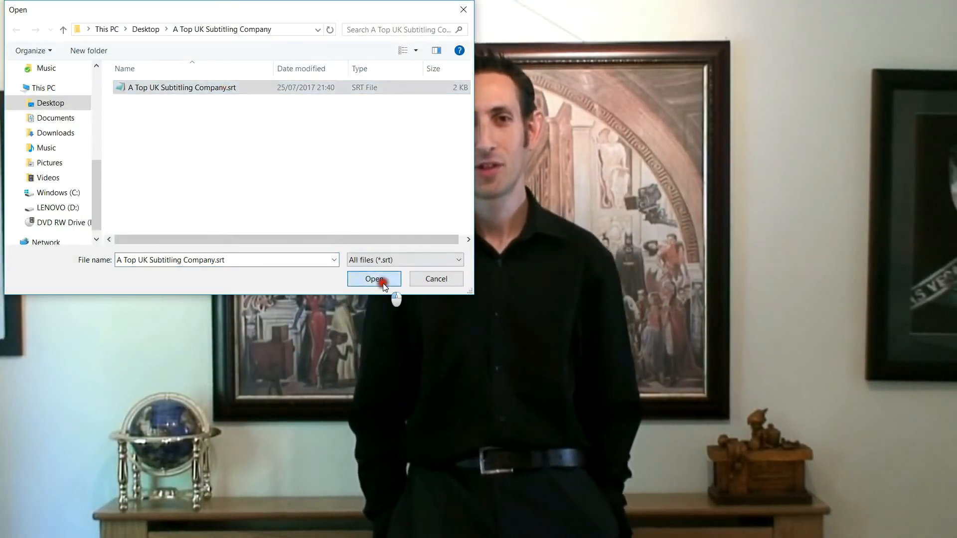
pyautogui.click(373, 279)
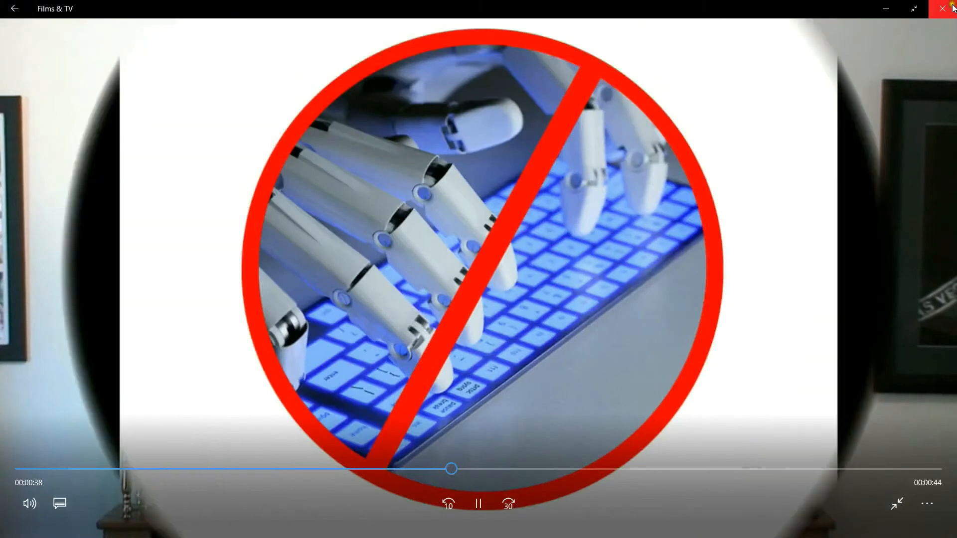
pyautogui.click(945, 9)
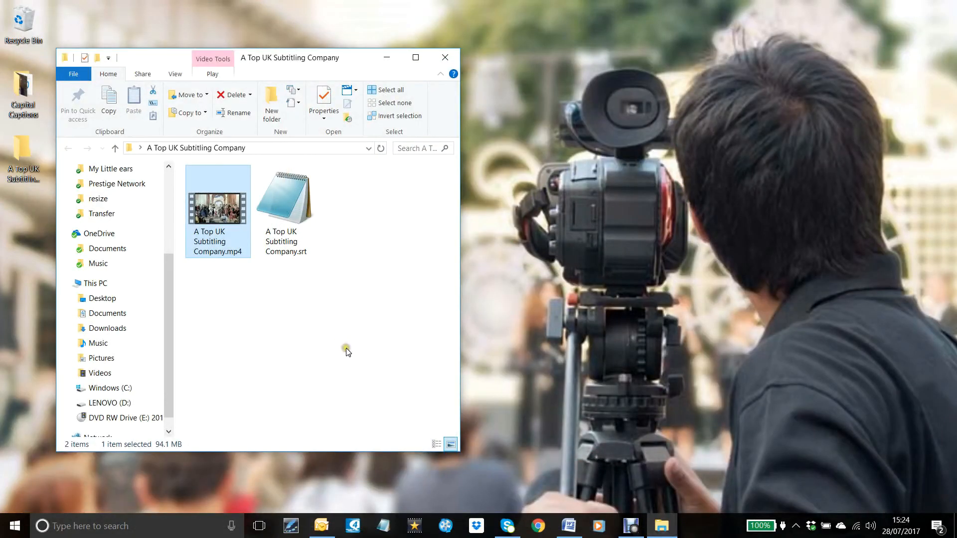